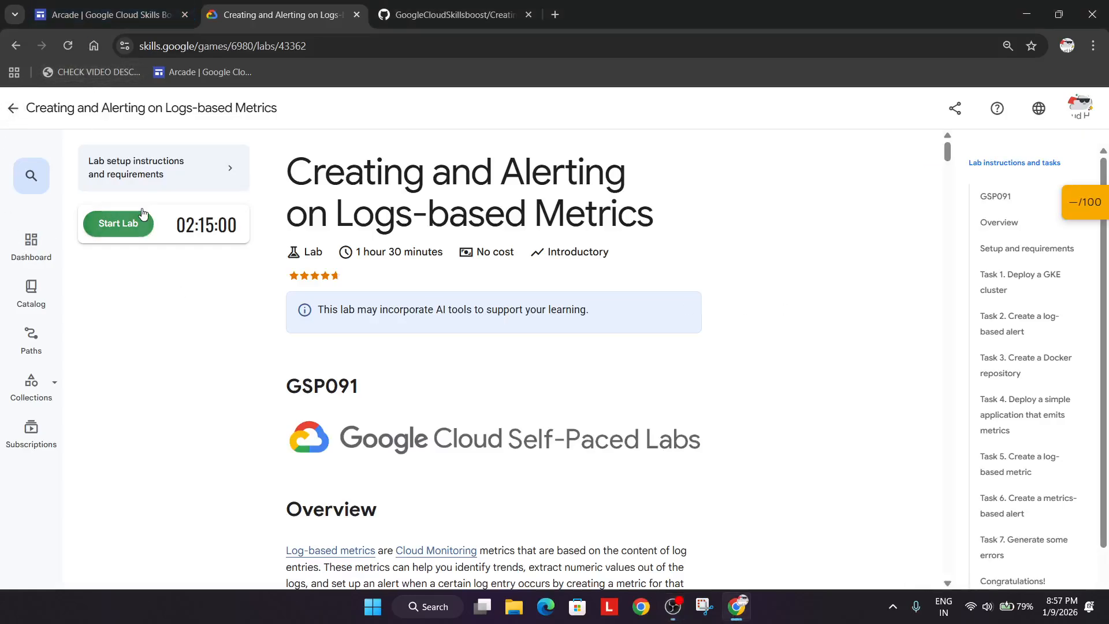
Start the Logs-based Metrics lab so the timer and temporary credentials appear
{"action": "left_click", "coordinate": [118, 223]}
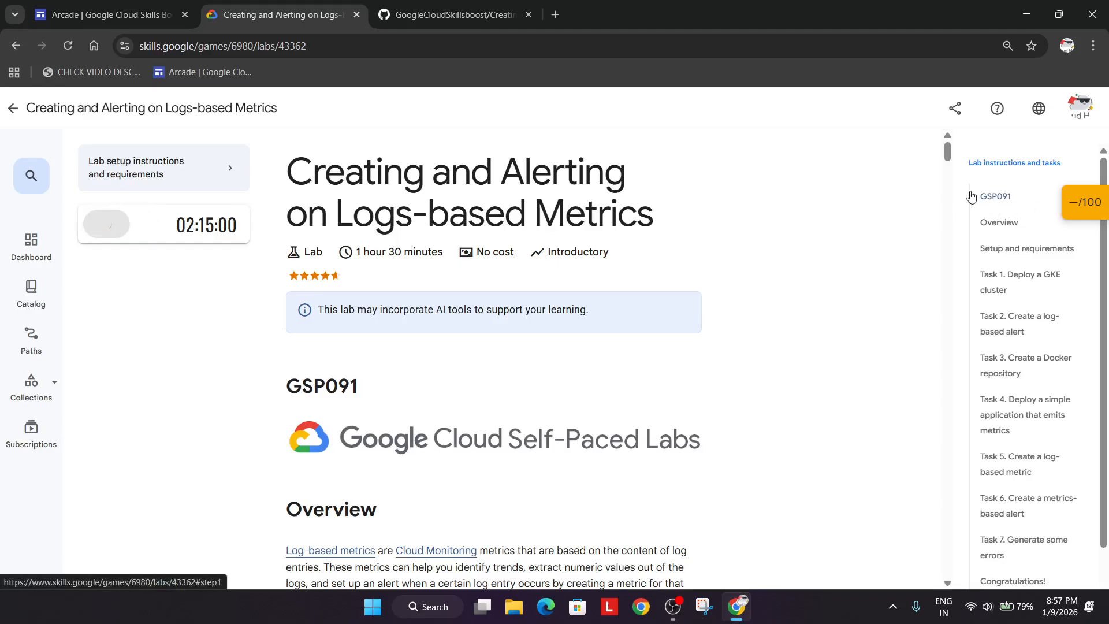
{"action": "left_click", "coordinate": [106, 224]}
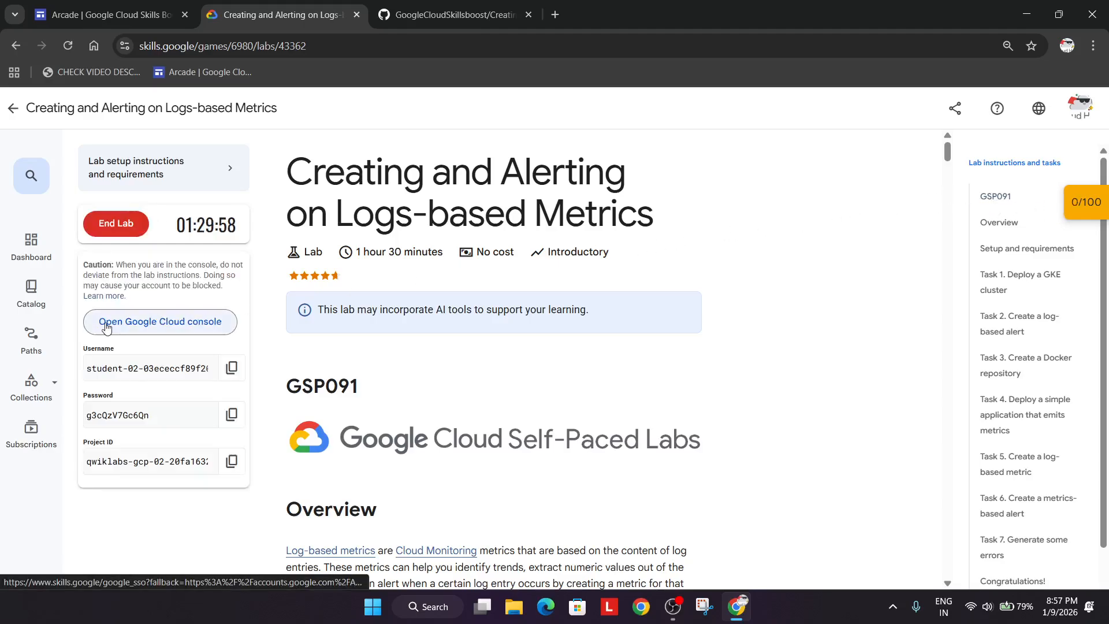
Launch the lab project's Cloud Console and activate Cloud Shell
{"action": "left_click", "coordinate": [159, 322]}
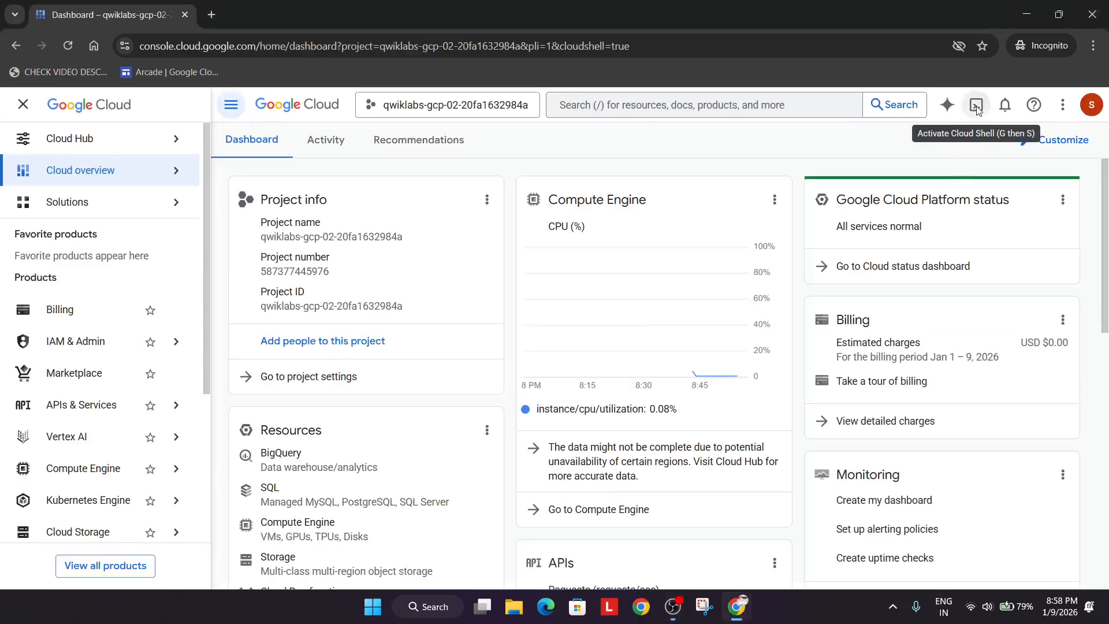
{"action": "left_click", "coordinate": [975, 106]}
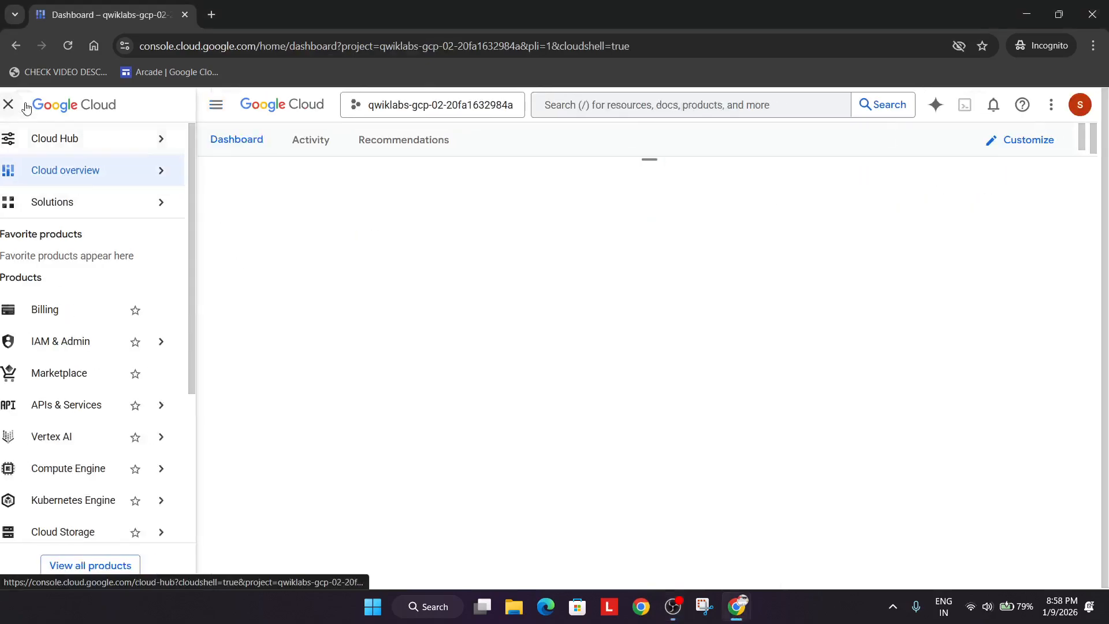
{"action": "left_click", "coordinate": [964, 105]}
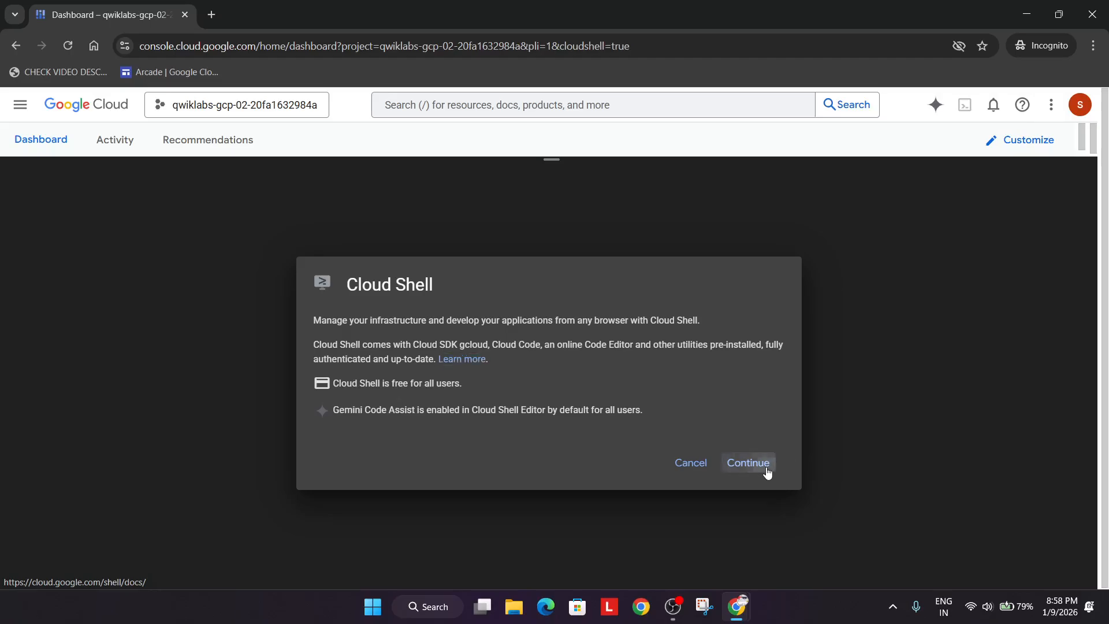
Continue and authorize Cloud Shell so the terminal connects to the lab project
{"action": "left_click", "coordinate": [747, 462]}
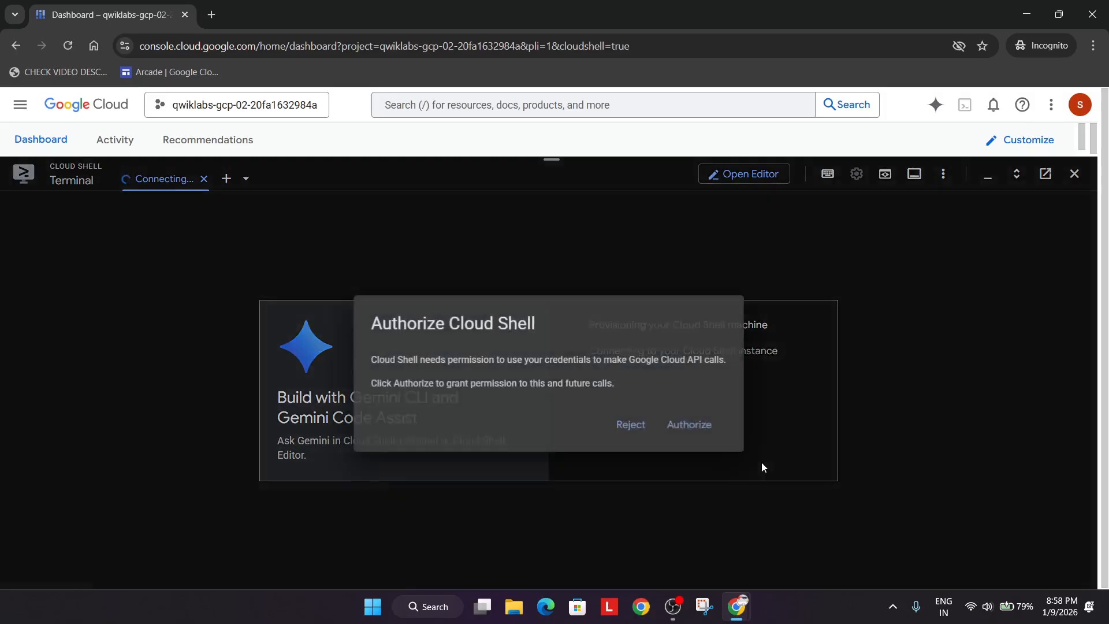
{"action": "left_click", "coordinate": [688, 424]}
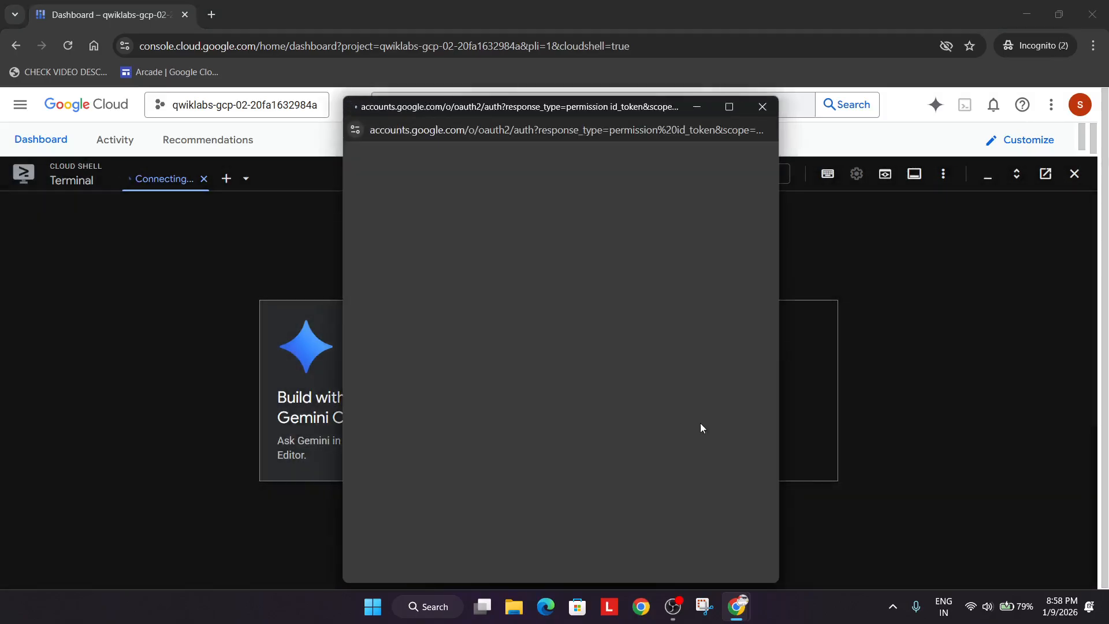
{"action": "left_click", "coordinate": [763, 106]}
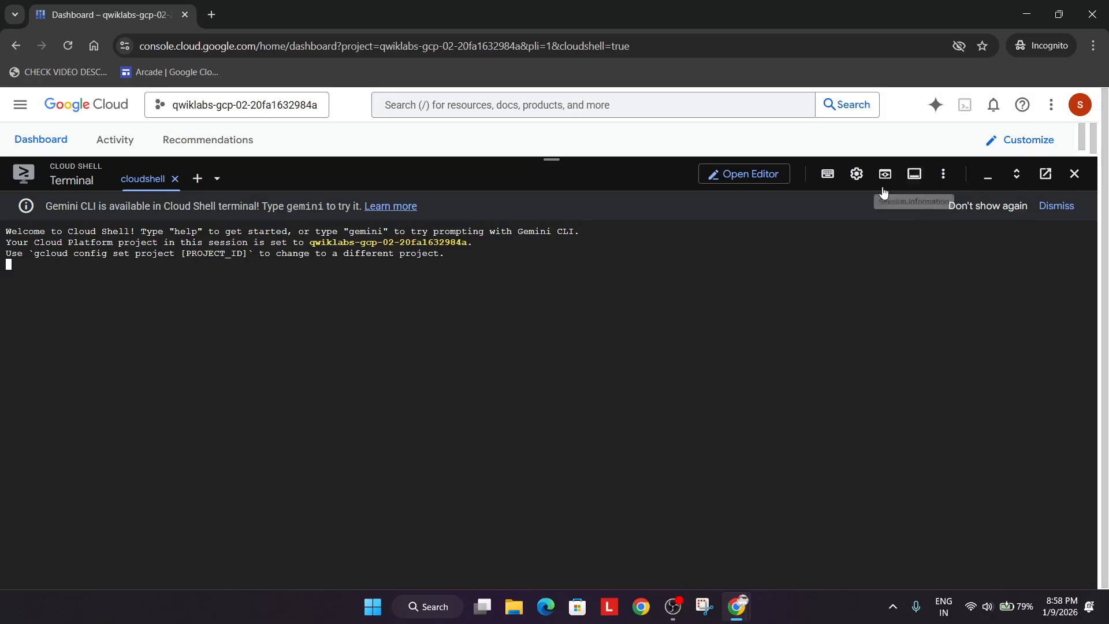
Set the Cloud Shell terminal text size to Large and run the lab automation script
{"action": "left_click", "coordinate": [856, 173]}
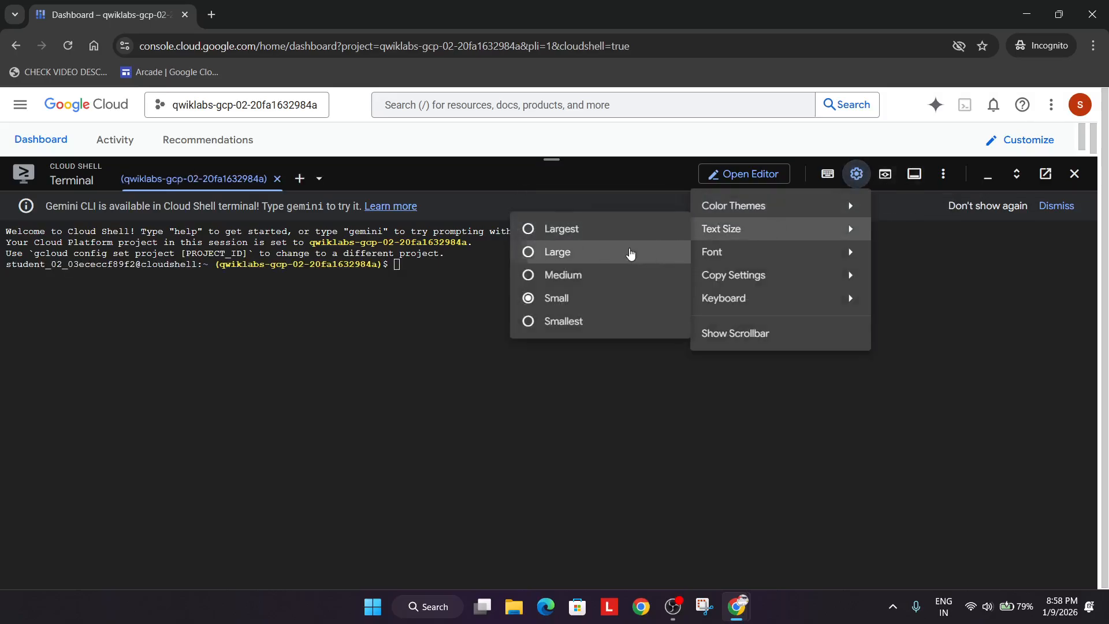
{"action": "left_click", "coordinate": [283, 13]}
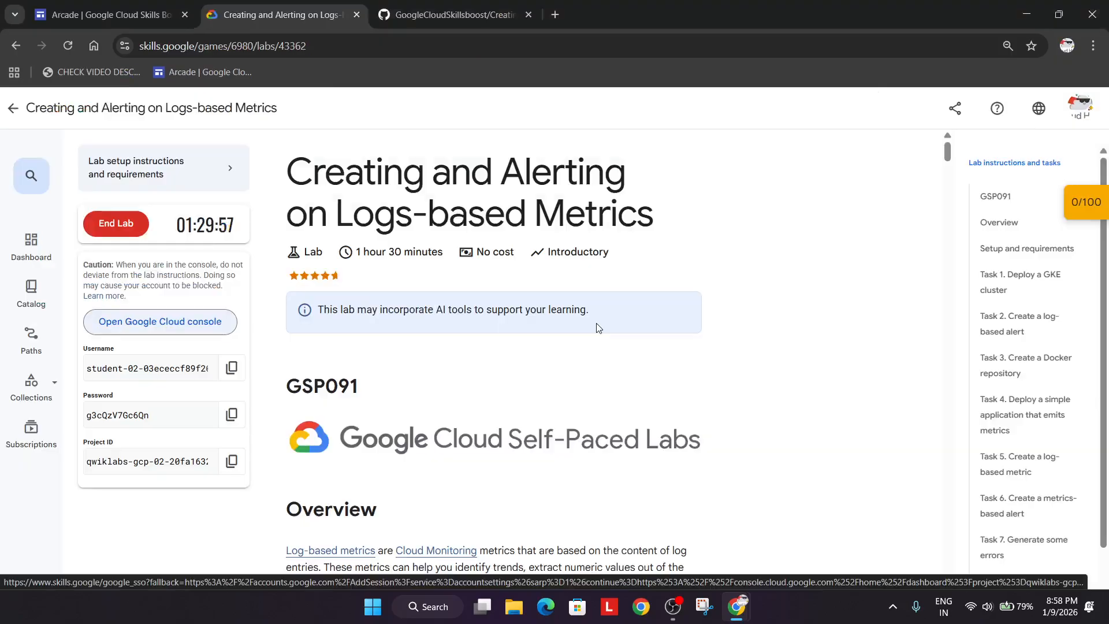
{"action": "left_click", "coordinate": [453, 14]}
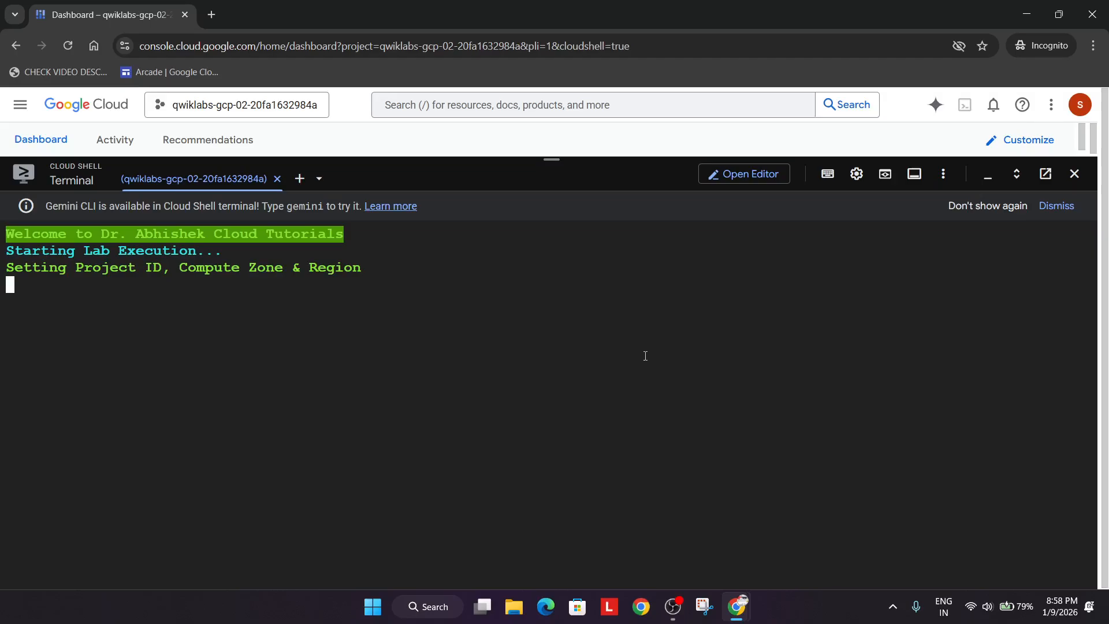
Return to the lab instructions tab while the setup script runs to completion
{"action": "left_click", "coordinate": [282, 14]}
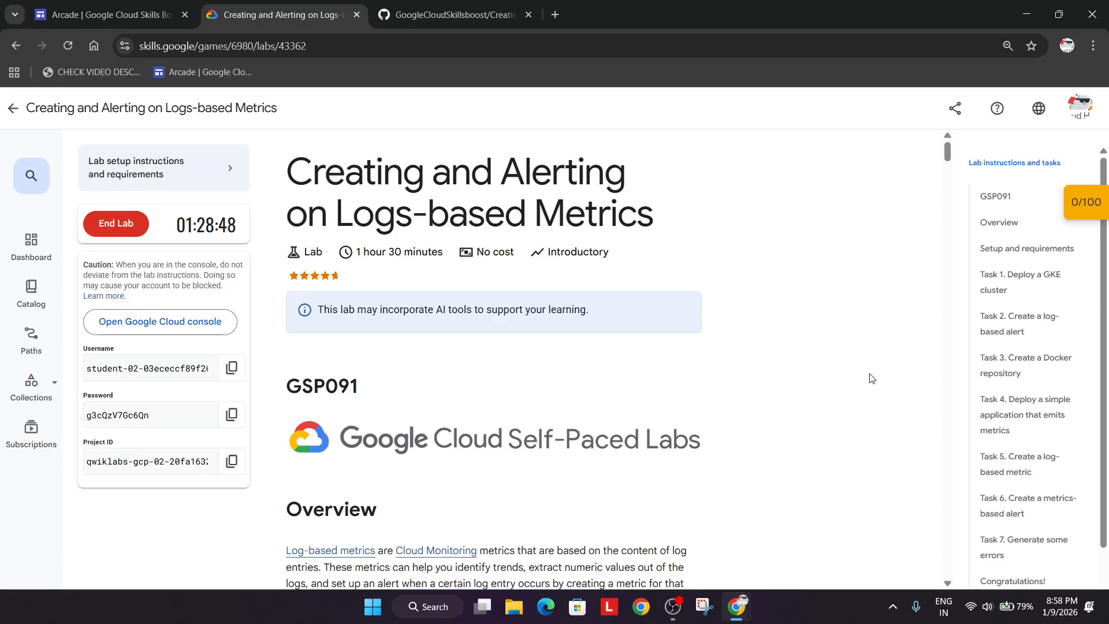
{"action": "mouse_move", "coordinate": [1047, 354]}
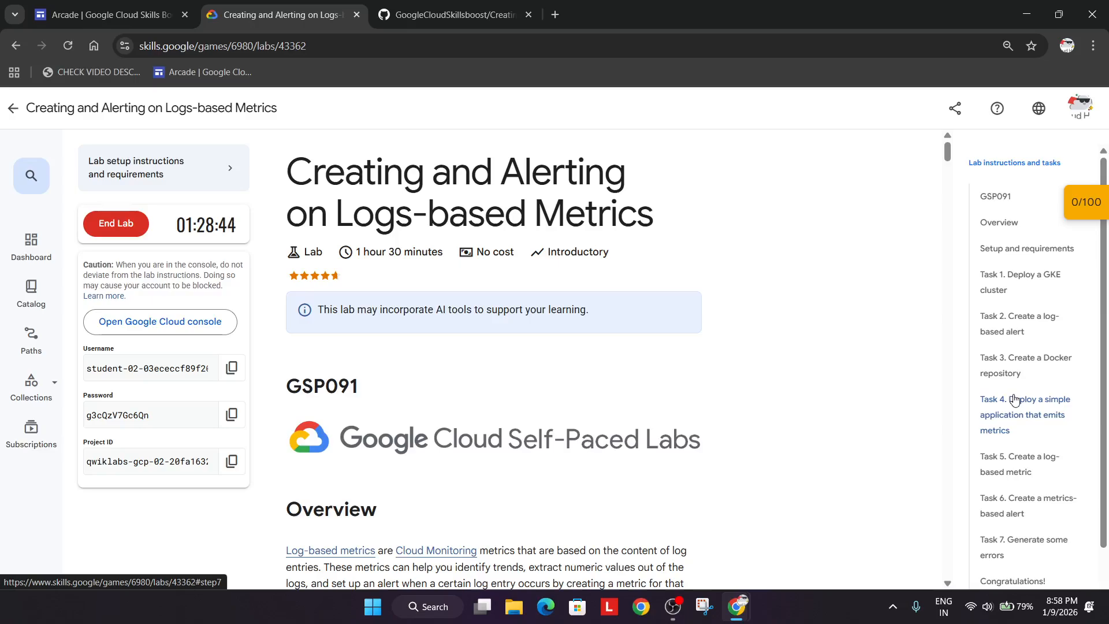
{"action": "mouse_move", "coordinate": [1077, 422]}
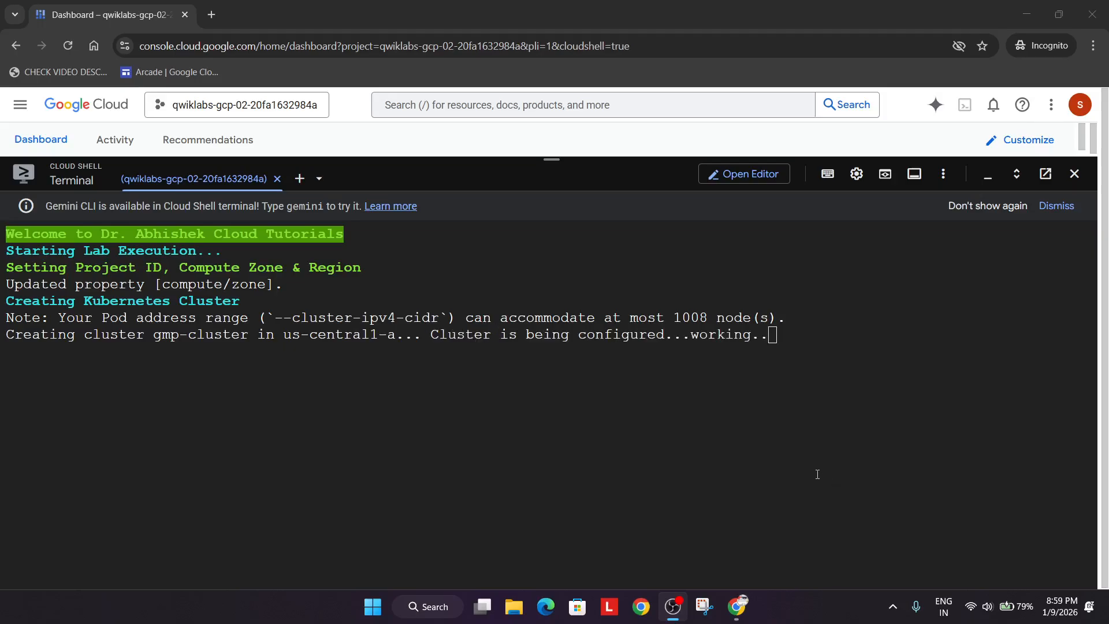
{"action": "mouse_move", "coordinate": [927, 436]}
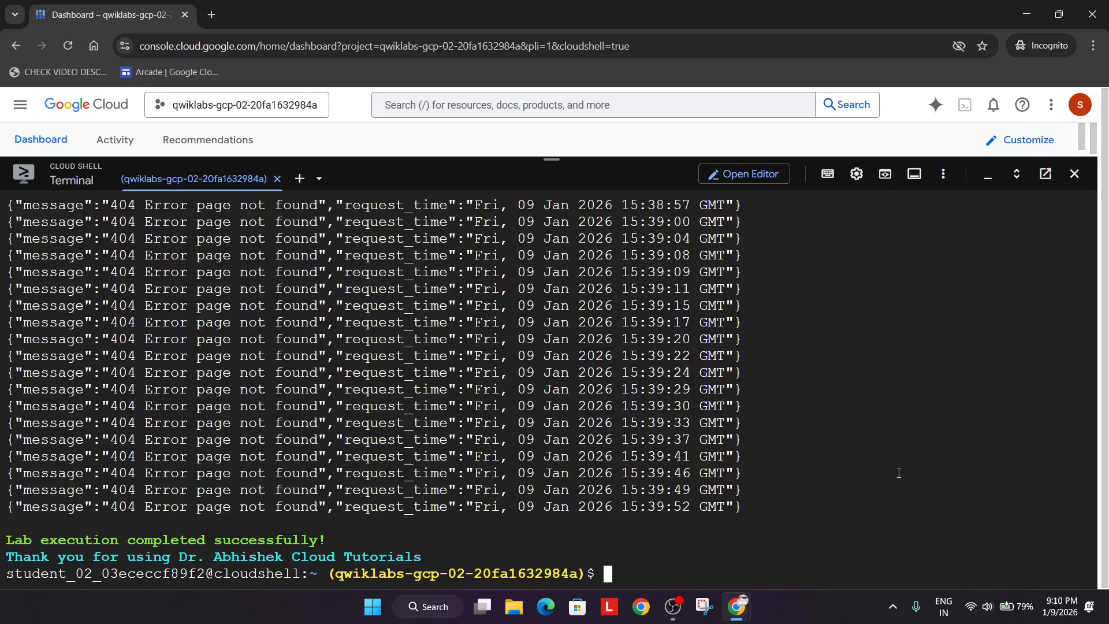
{"action": "mouse_move", "coordinate": [890, 478]}
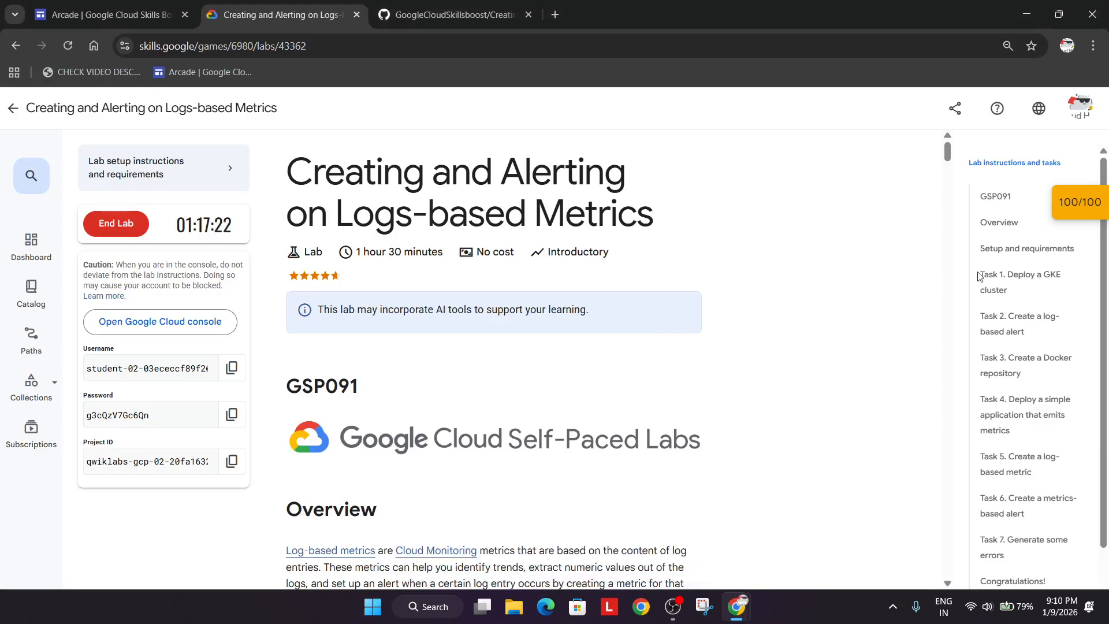
Check progress on the lab checkpoints, including the simple application deployment one
{"action": "left_click", "coordinate": [1078, 201]}
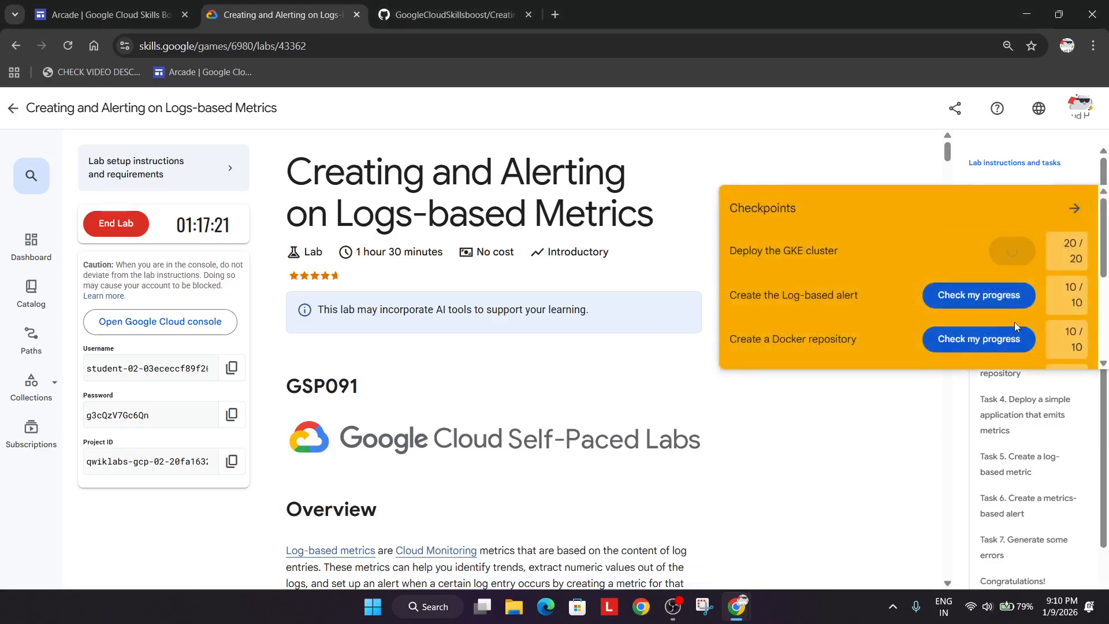
{"action": "left_click", "coordinate": [978, 294]}
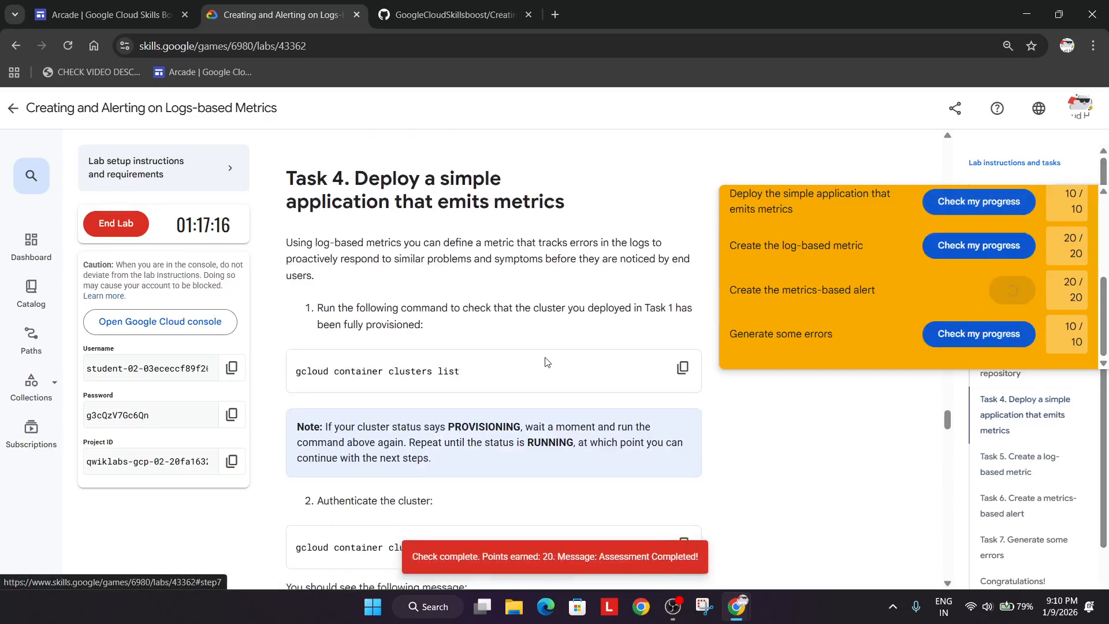
{"action": "scroll", "scroll_direction": "down", "scroll_amount": 3}
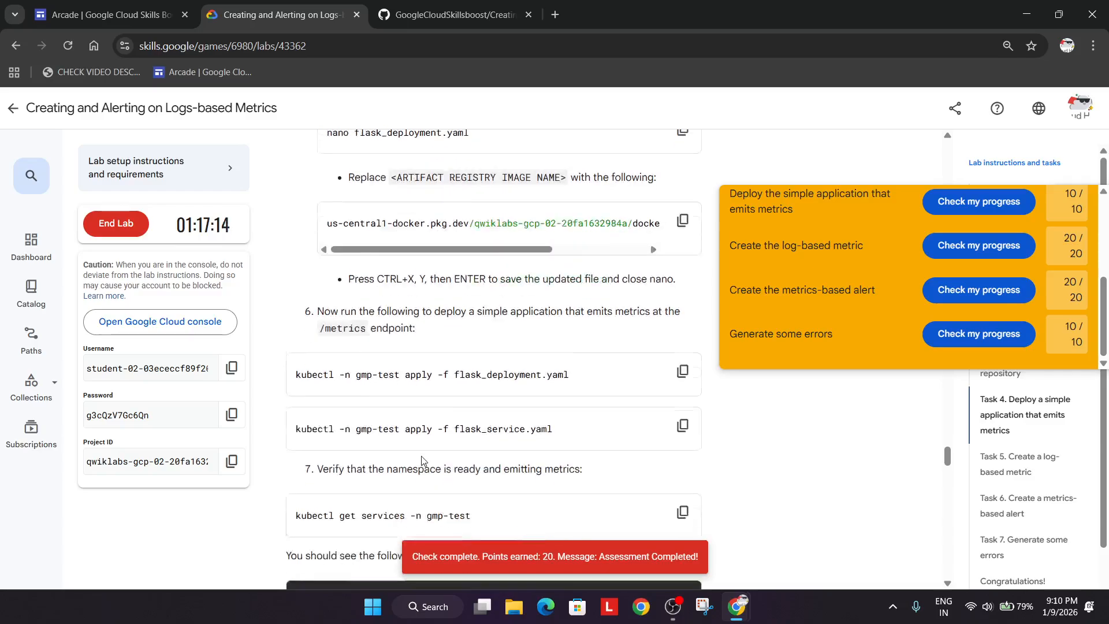
{"action": "scroll", "scroll_direction": "down", "scroll_amount": 3}
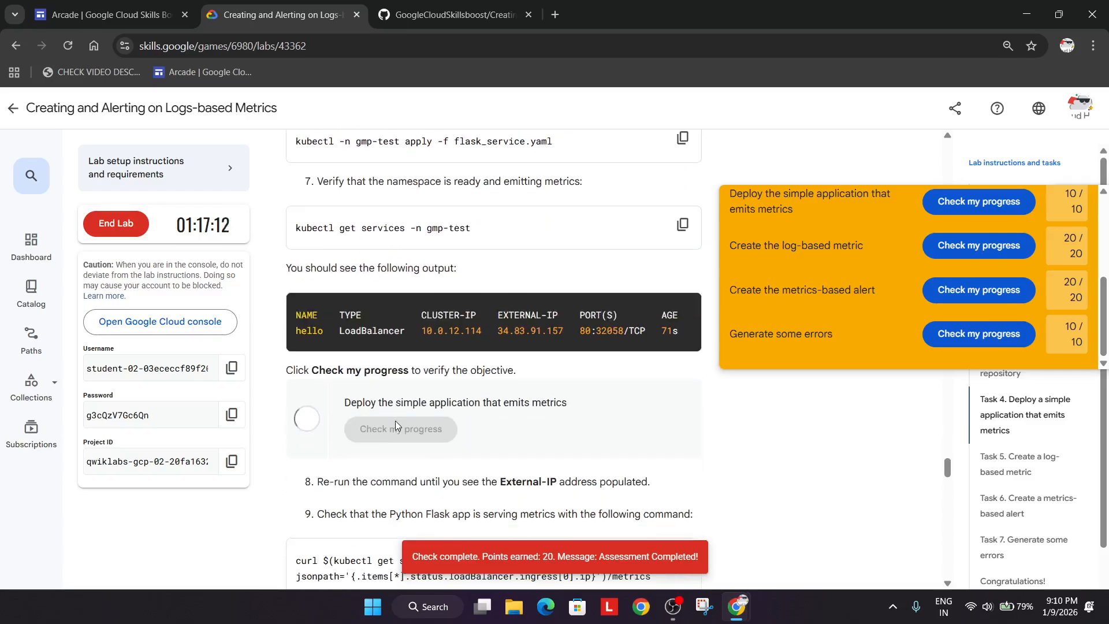
{"action": "left_click", "coordinate": [399, 429]}
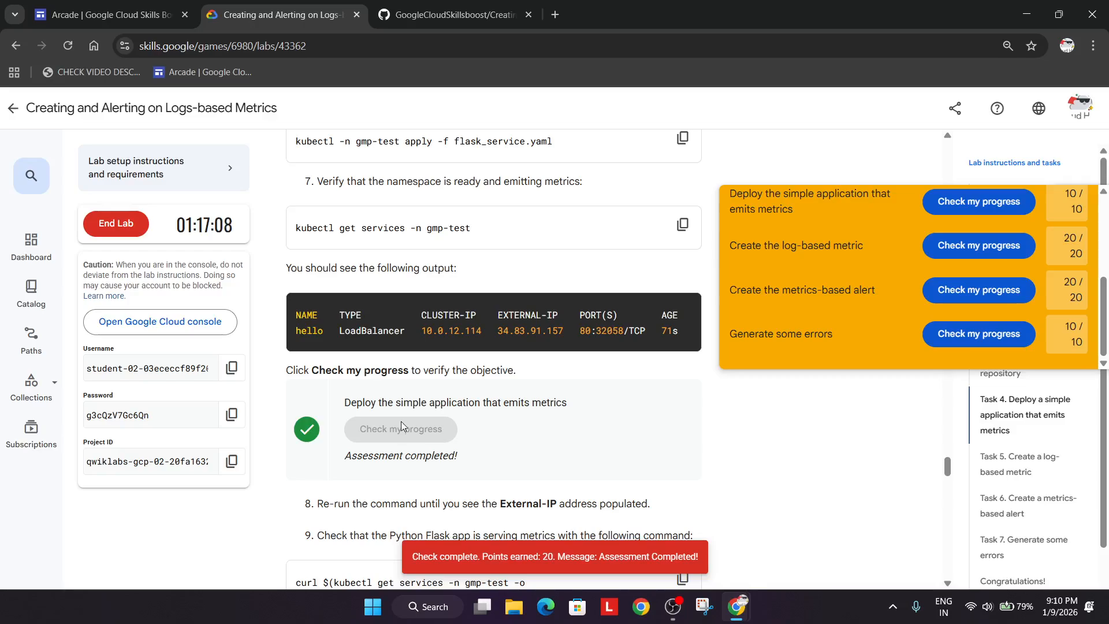
End the lab and confirm, bringing up the satisfaction survey
{"action": "left_click", "coordinate": [116, 223]}
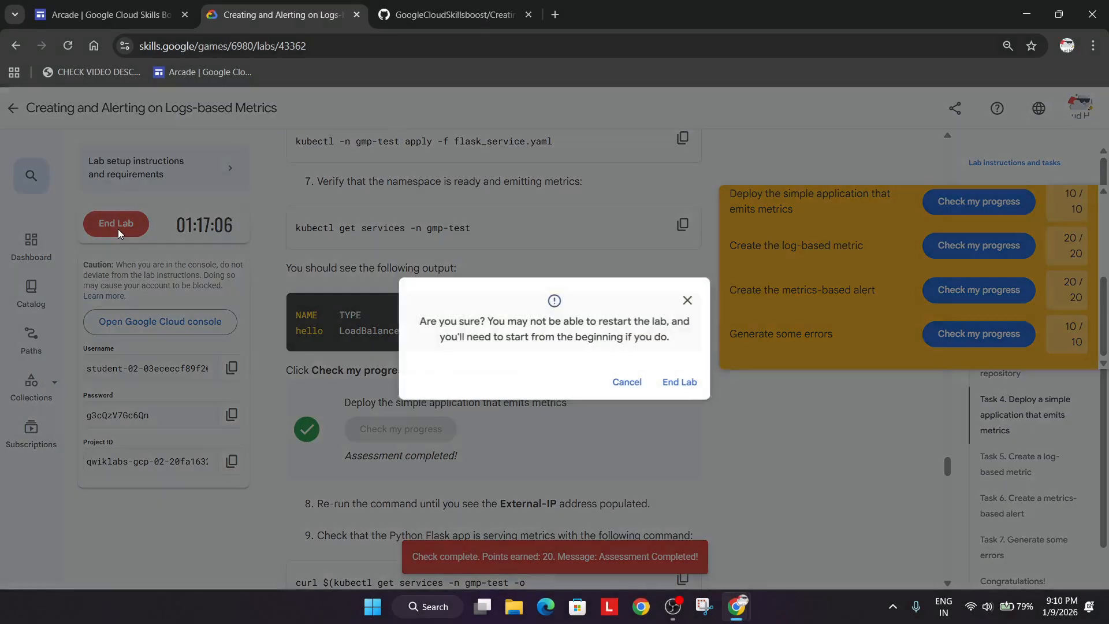
{"action": "left_click", "coordinate": [678, 383]}
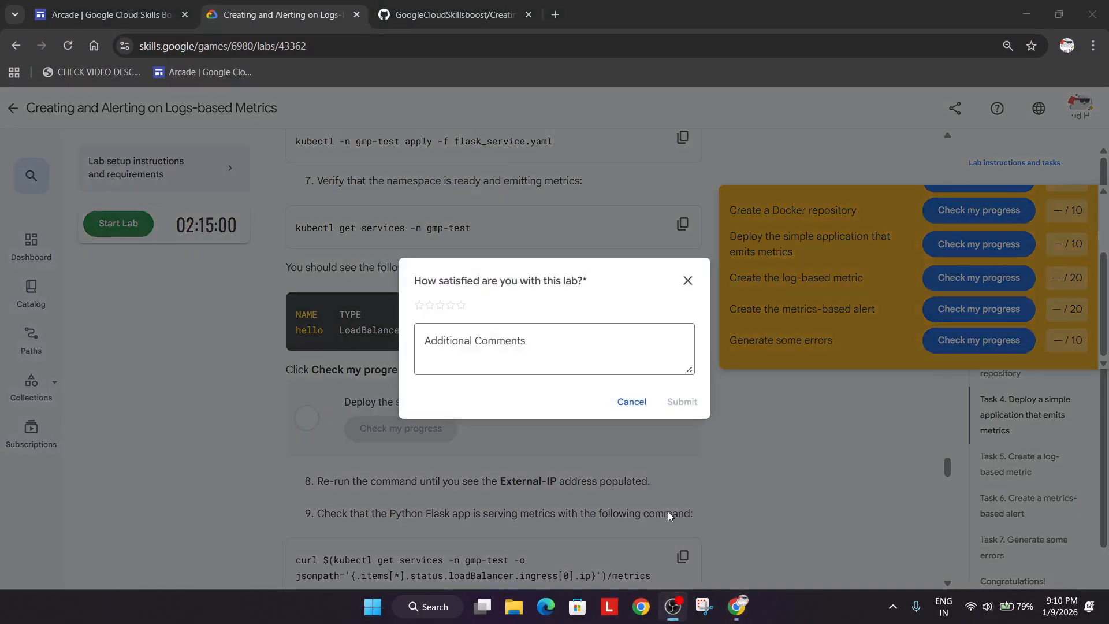